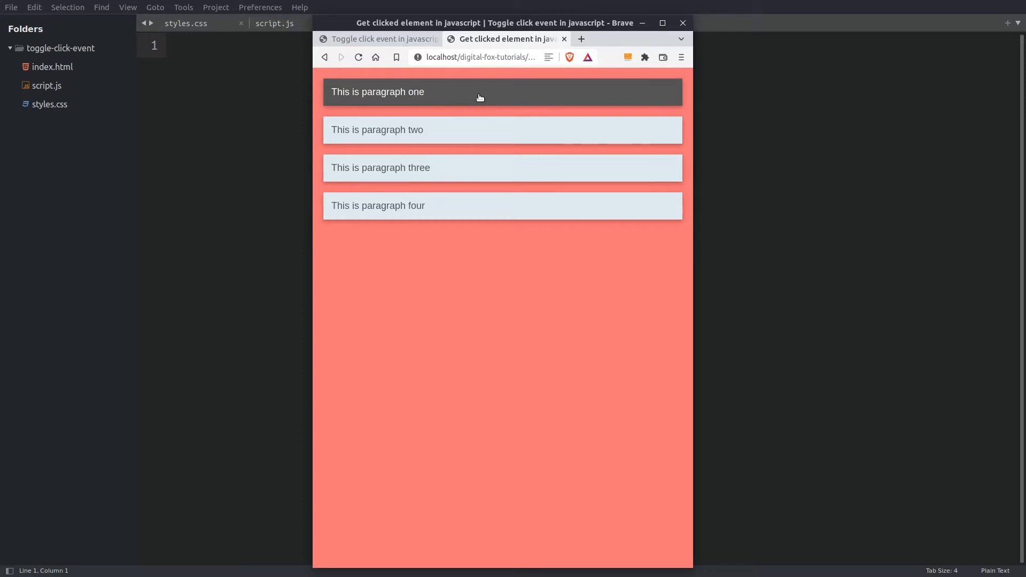
# Toggle paragraphs dark and back to light in the finished demo, then return to the project page.
pyautogui.click(458, 168)
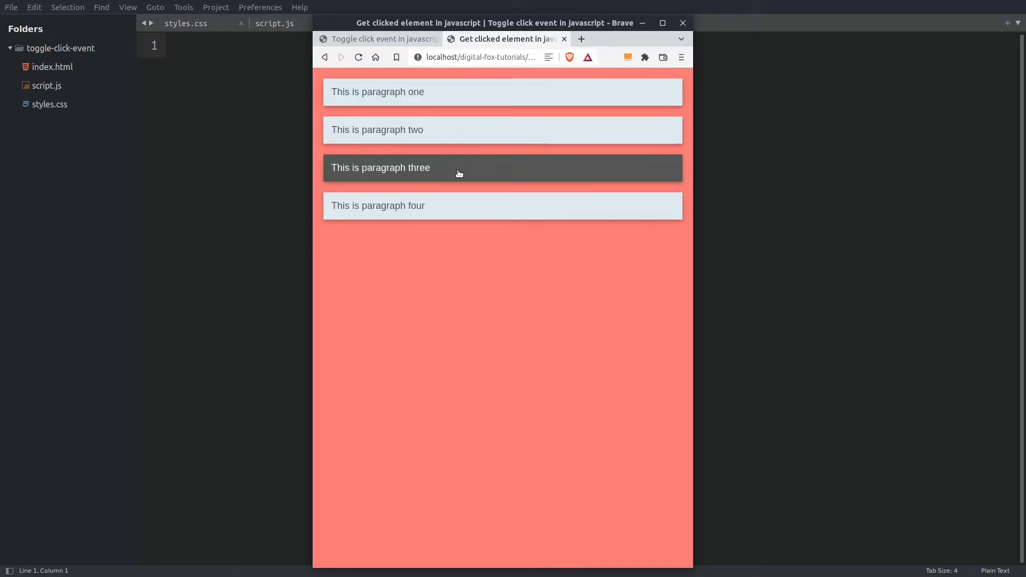
pyautogui.click(502, 92)
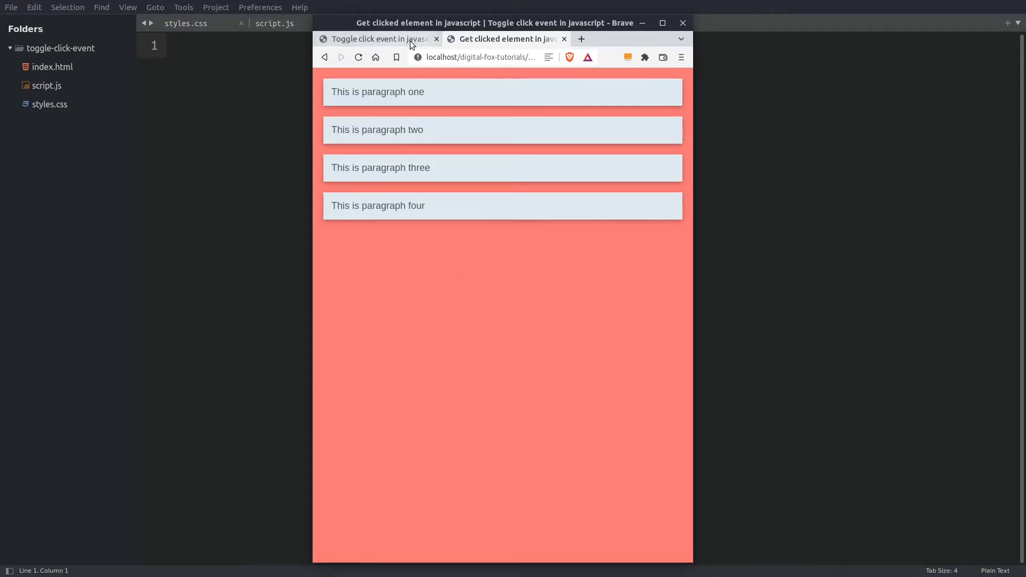
pyautogui.click(372, 38)
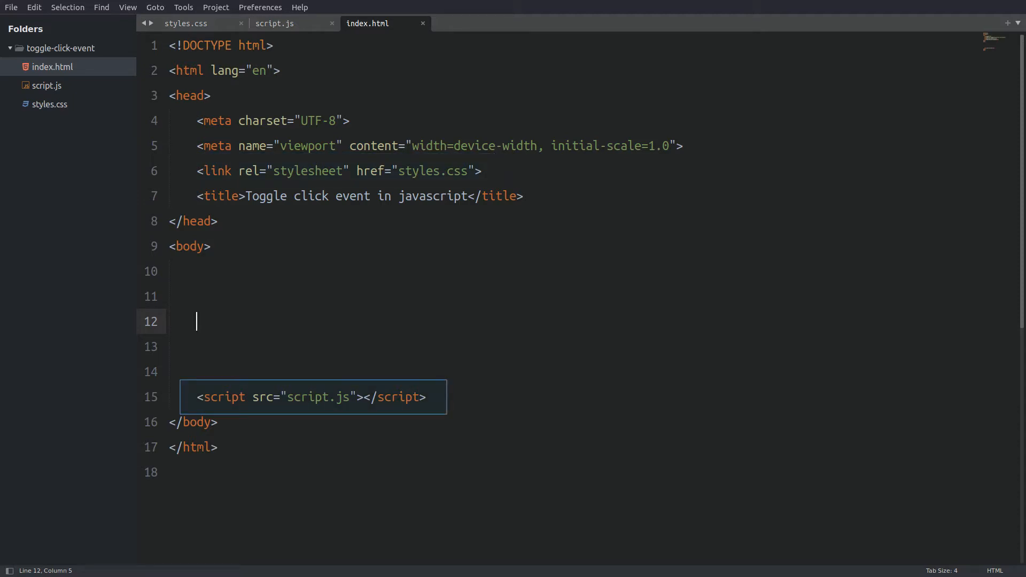
# Add class="text" paragraphs one, two and four to the body of index.html.
pyautogui.click(275, 22)
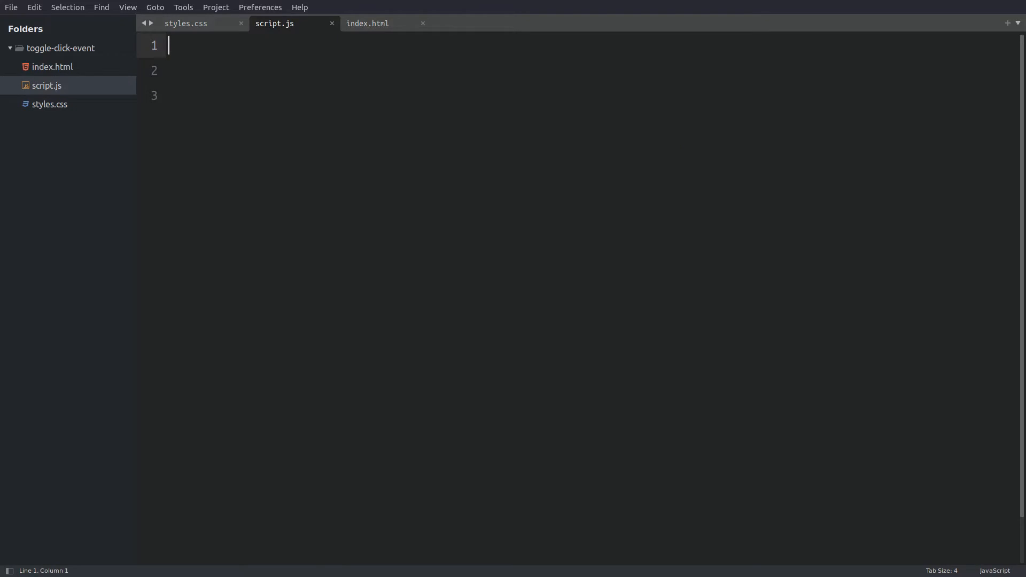
pyautogui.click(185, 23)
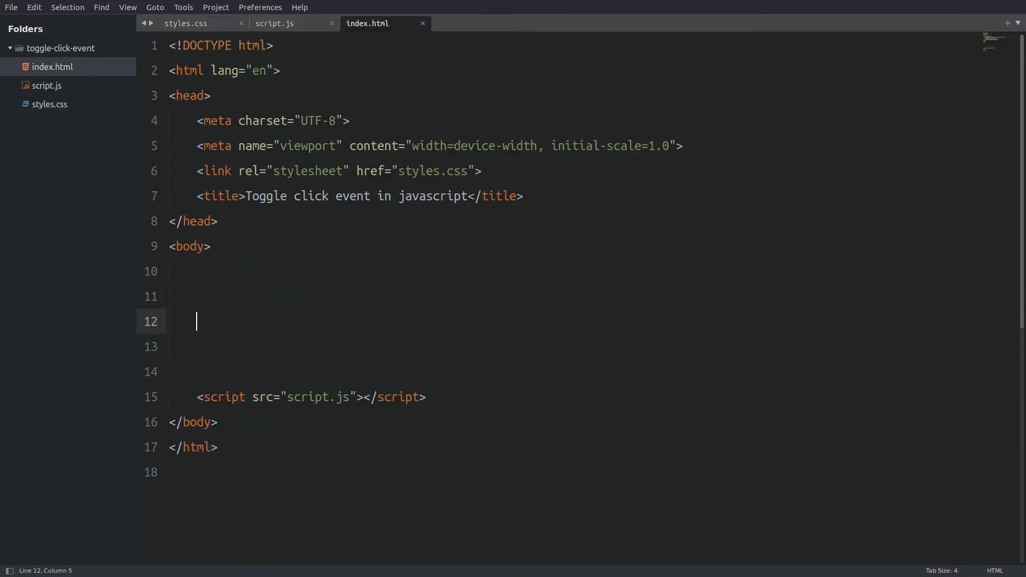
pyautogui.write('<p class="text">This is paragraph one</p>')
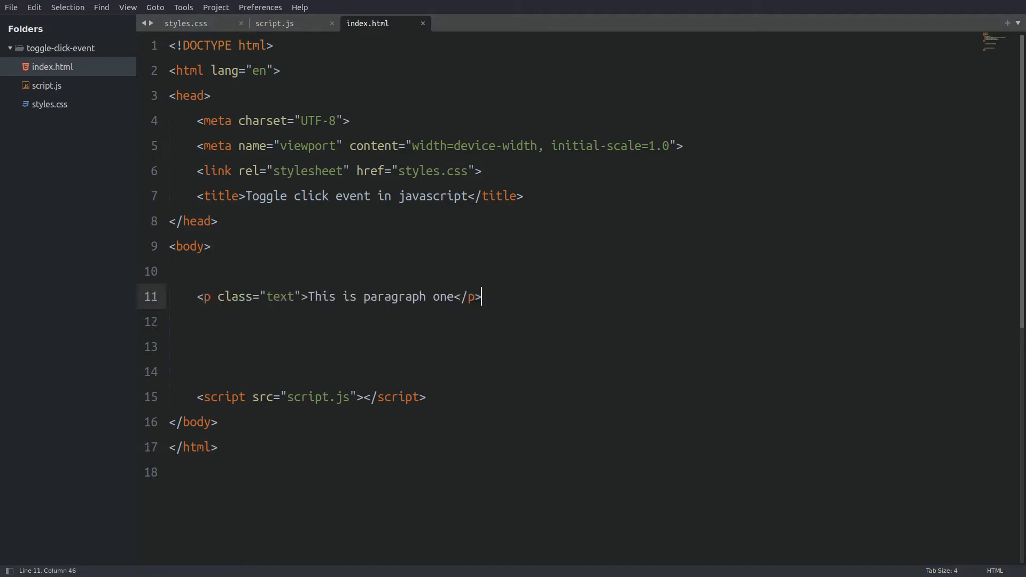
pyautogui.write('<p class="text">This is paragraph two</p>')
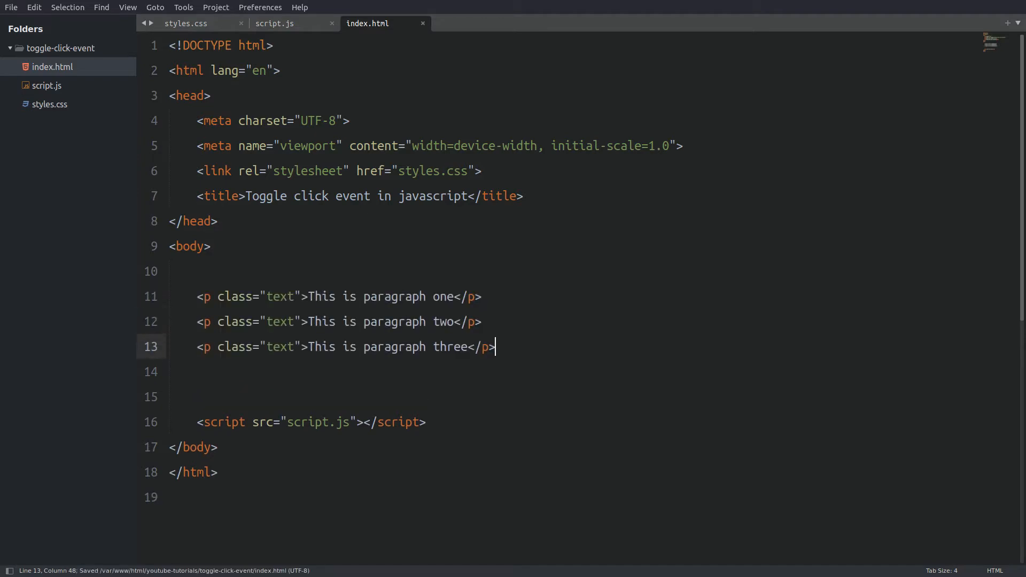
pyautogui.write('<p class="text">This is paragraph four</p>')
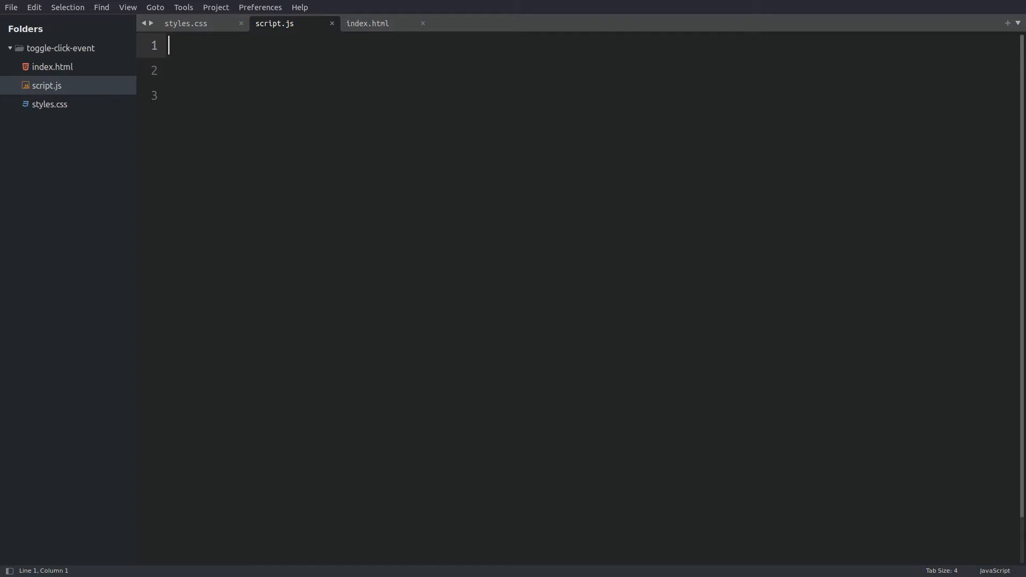
# Store document.querySelectorAll(".text") in elements and console.log the collection.
pyautogui.write('let elements = document.querySelectorAll(".text");')
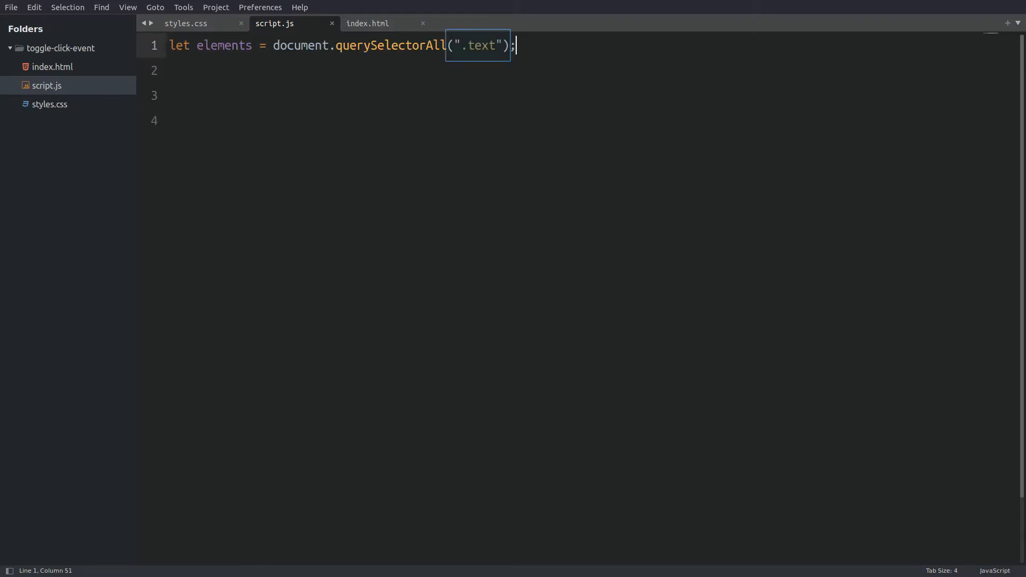
pyautogui.doubleClick(224, 45)
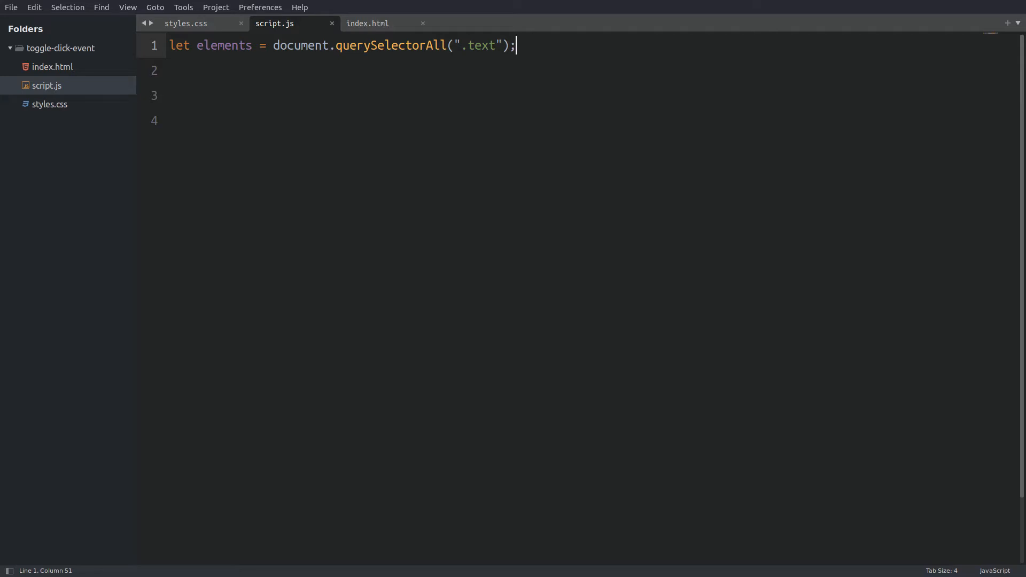
pyautogui.write('console.log(elements);')
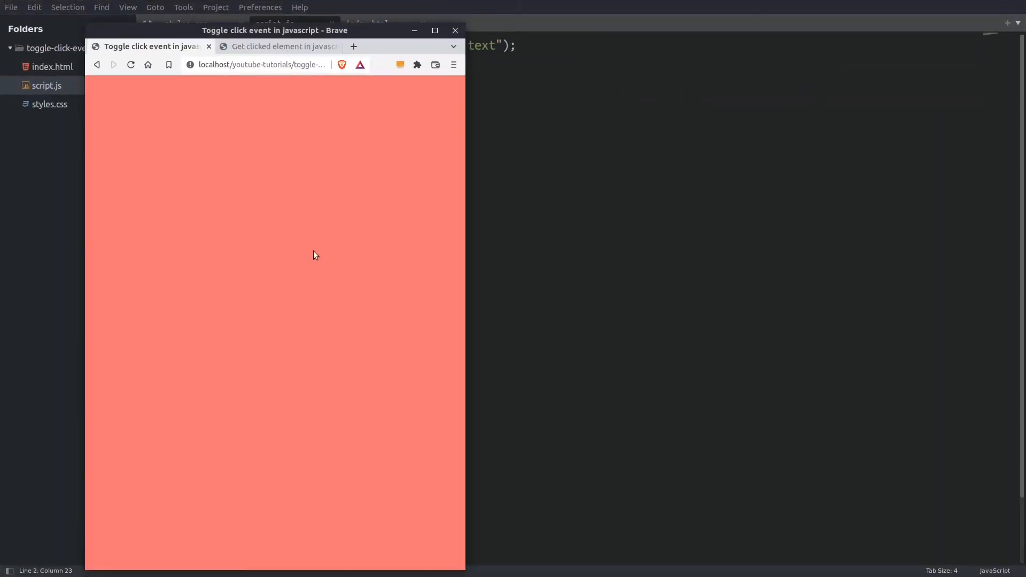
# Reload with DevTools open and expand the logged NodeList of four p.text elements.
pyautogui.press('F12')
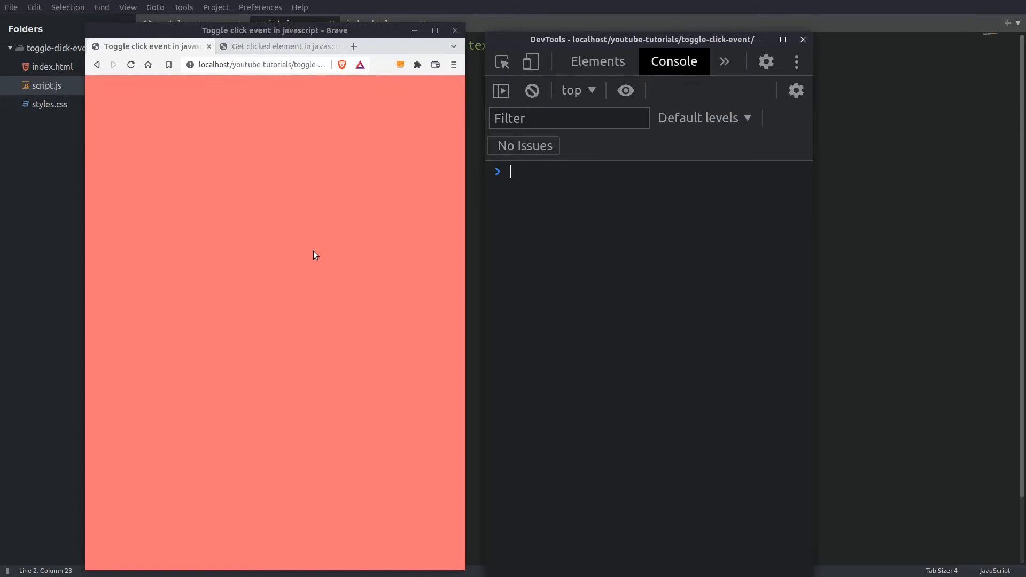
pyautogui.rightClick(314, 254)
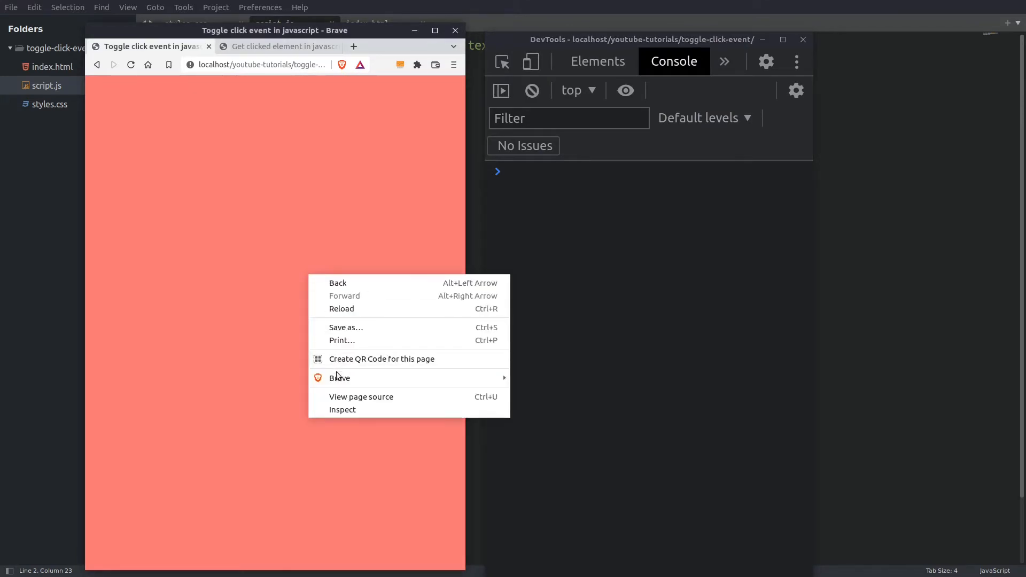
pyautogui.moveTo(348, 313)
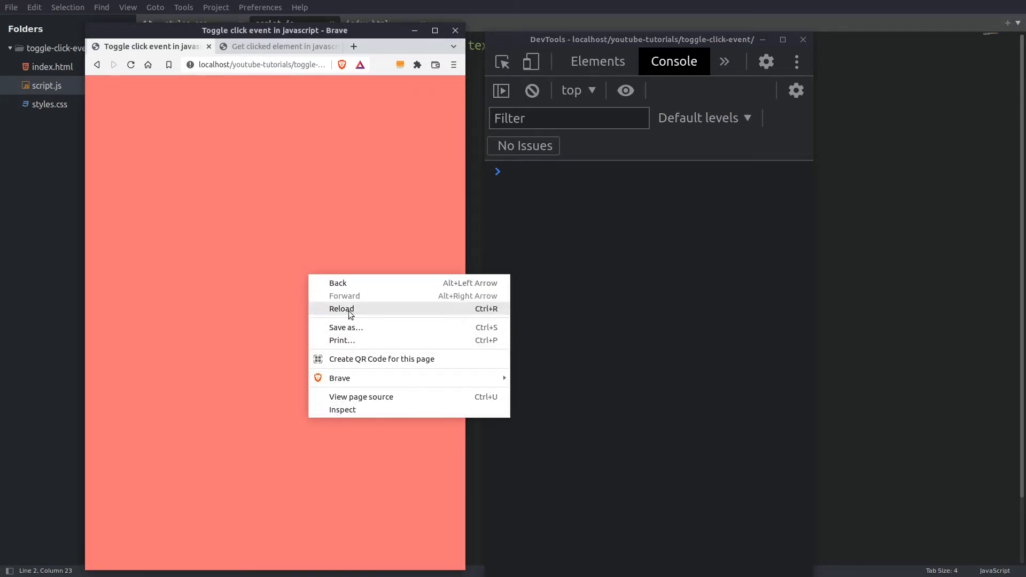
pyautogui.click(341, 308)
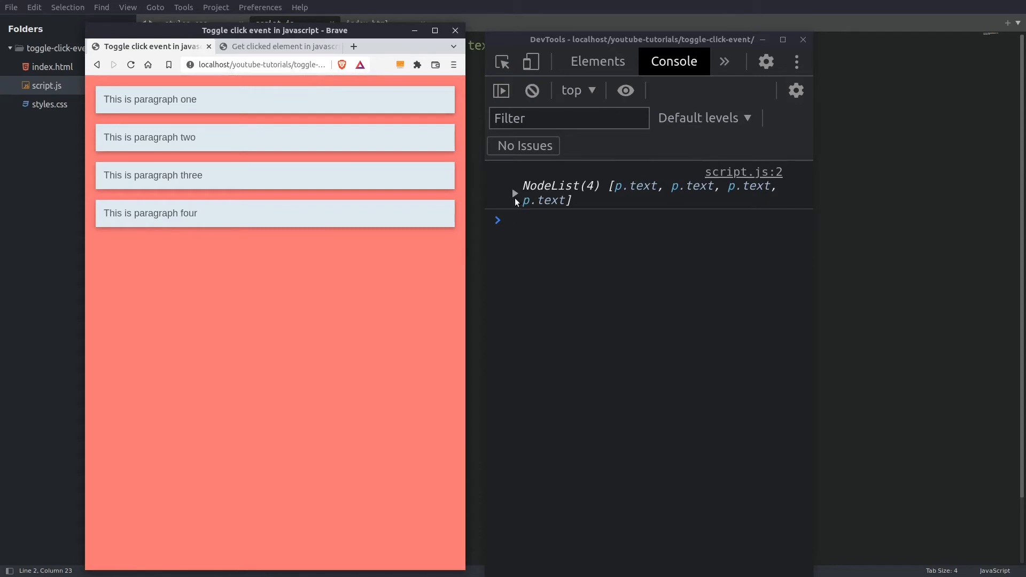
pyautogui.click(514, 193)
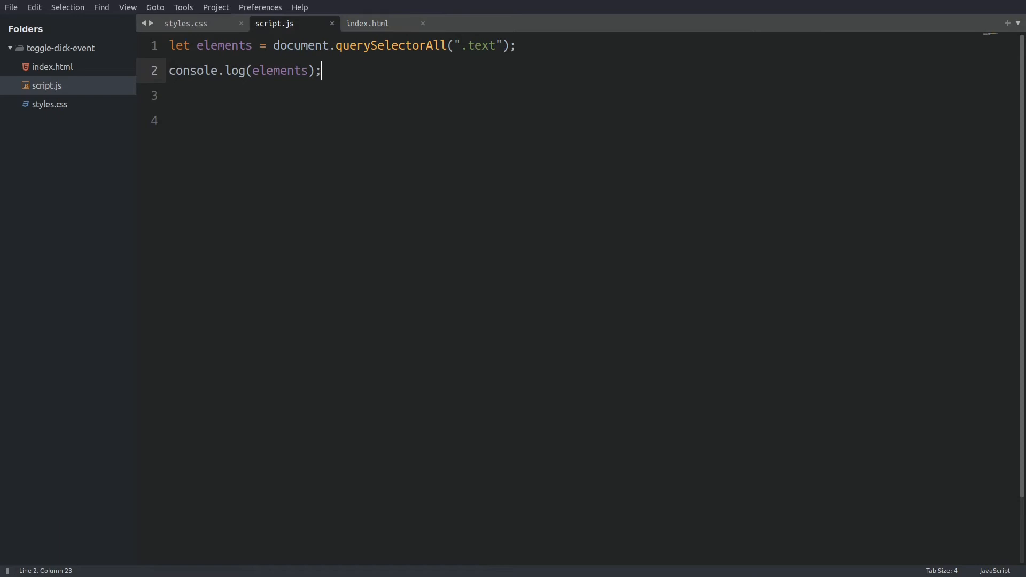
# Loop over elements with for...of and attach a click listener function to each element.
pyautogui.write('for(element of elements){')
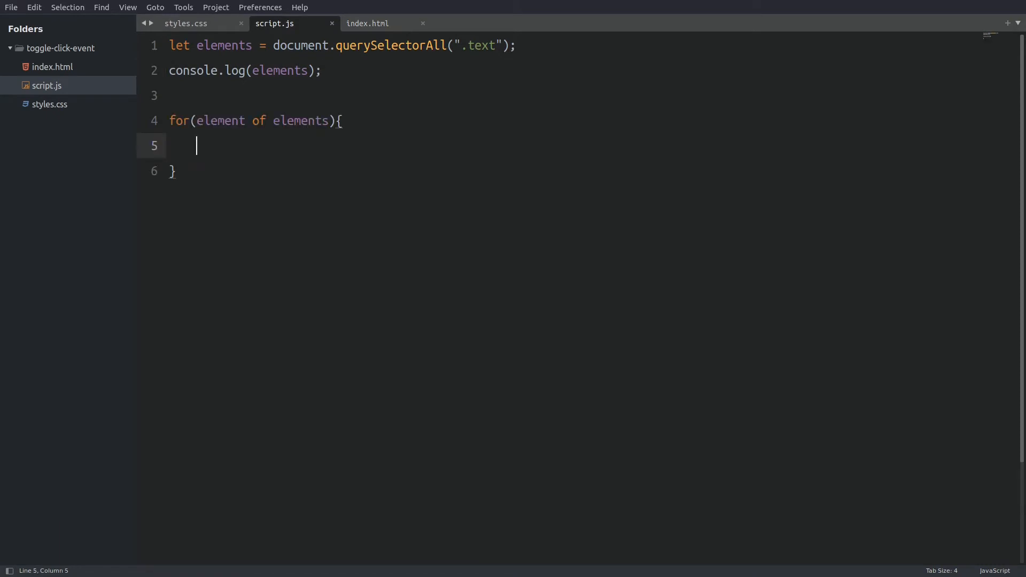
pyautogui.doubleClick(302, 121)
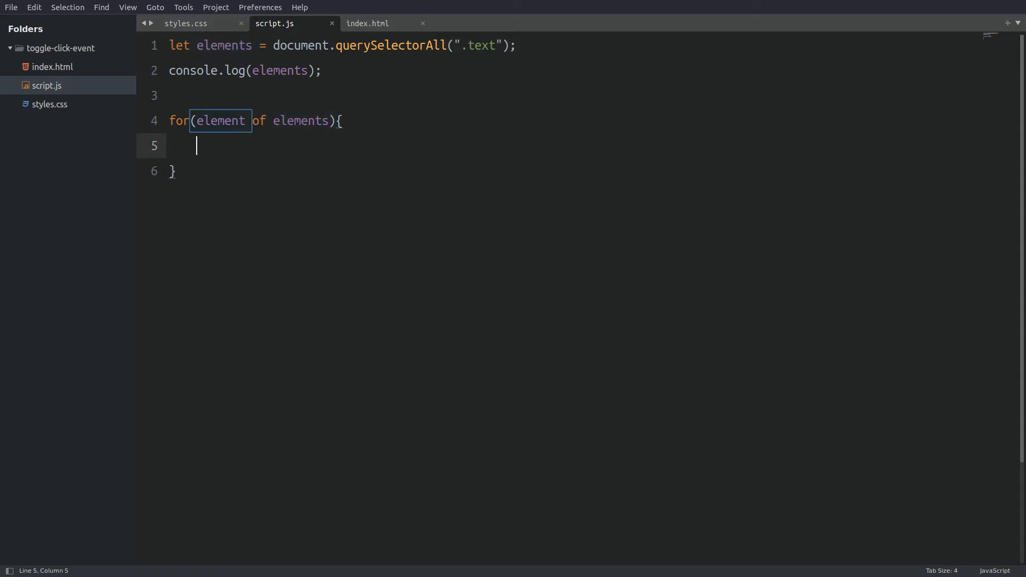
pyautogui.write('element')
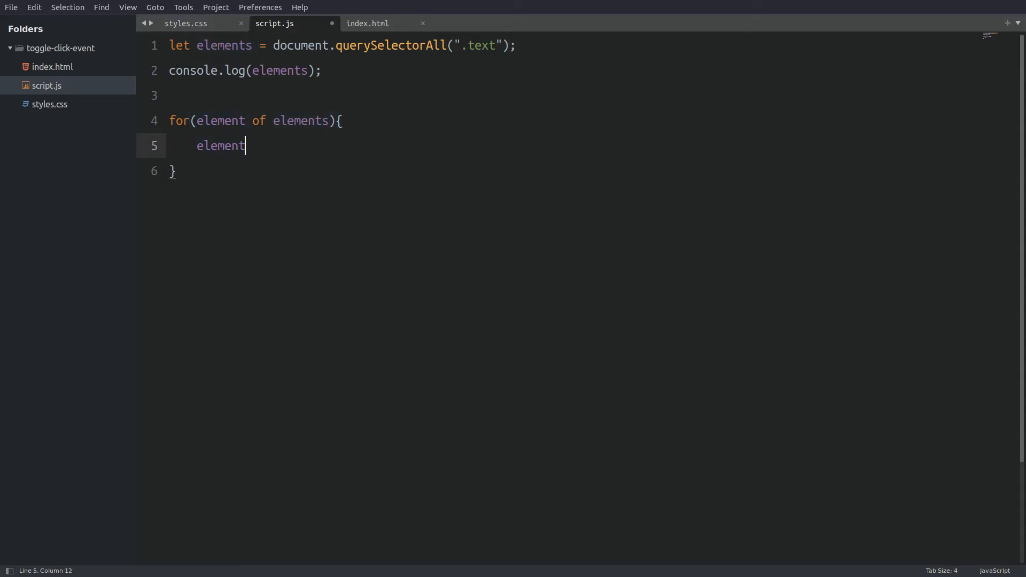
pyautogui.write('.addEventListener(')
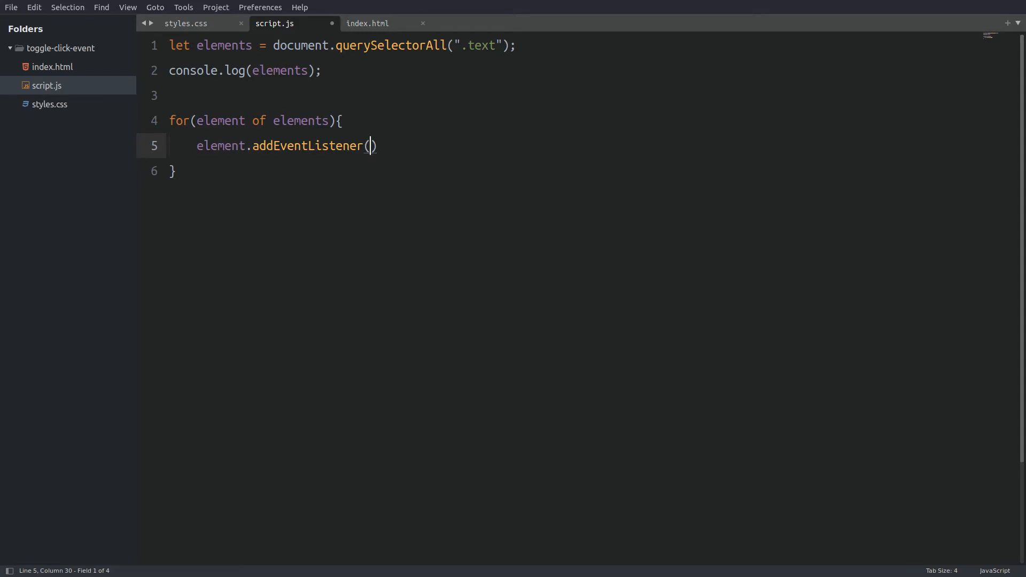
pyautogui.write('"click",')
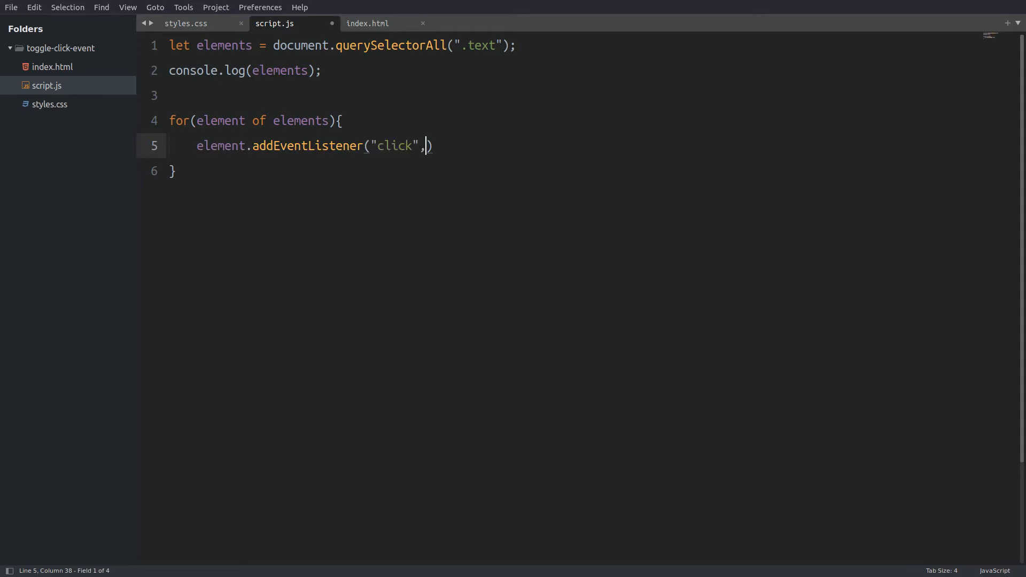
pyautogui.write('function(){})')
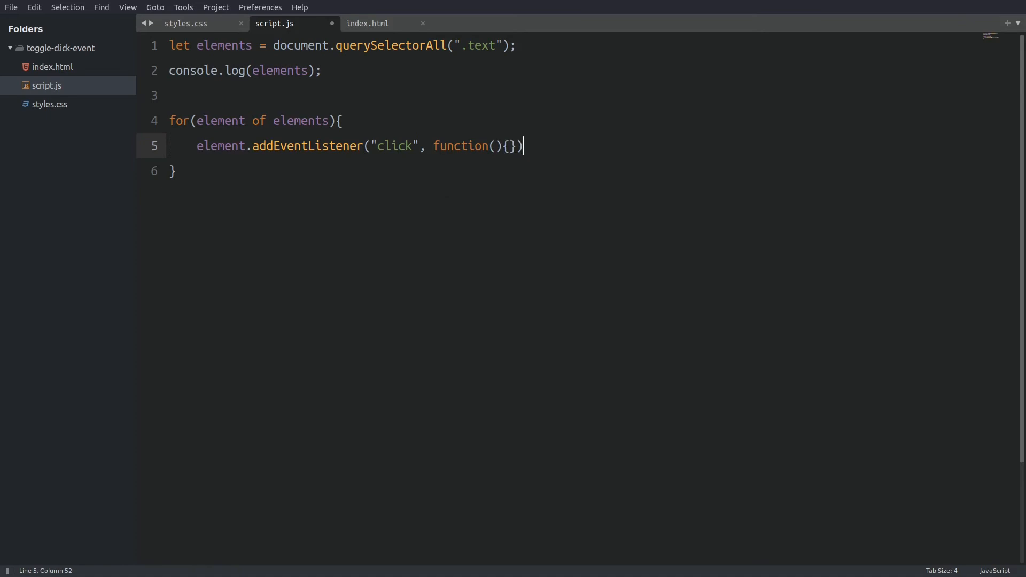
pyautogui.press('enter')
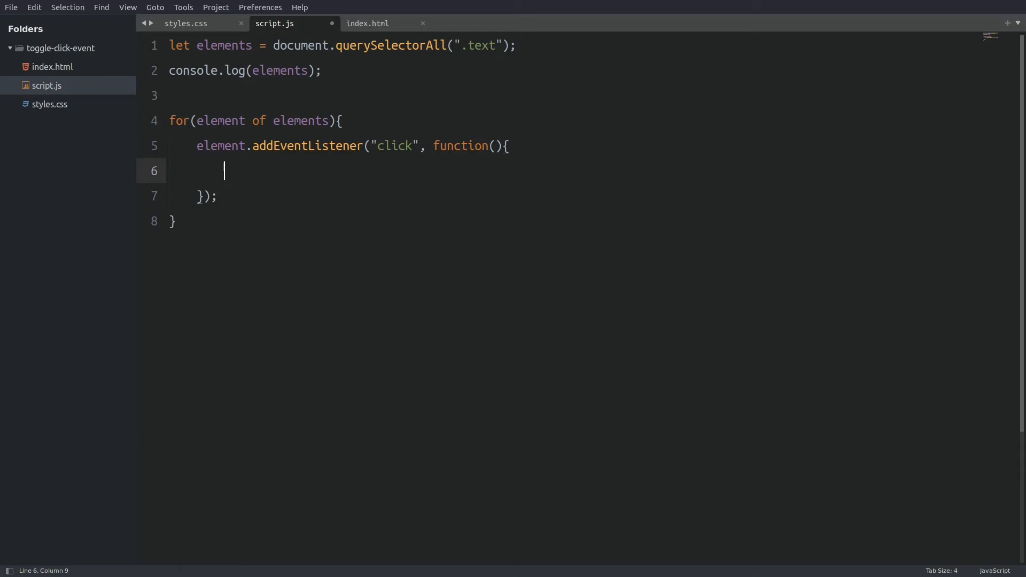
# Inside the handler, set this.setAttribute("data-clicked", "true") and point out its arguments.
pyautogui.write('this.setAttribute("data-clicked", "true");')
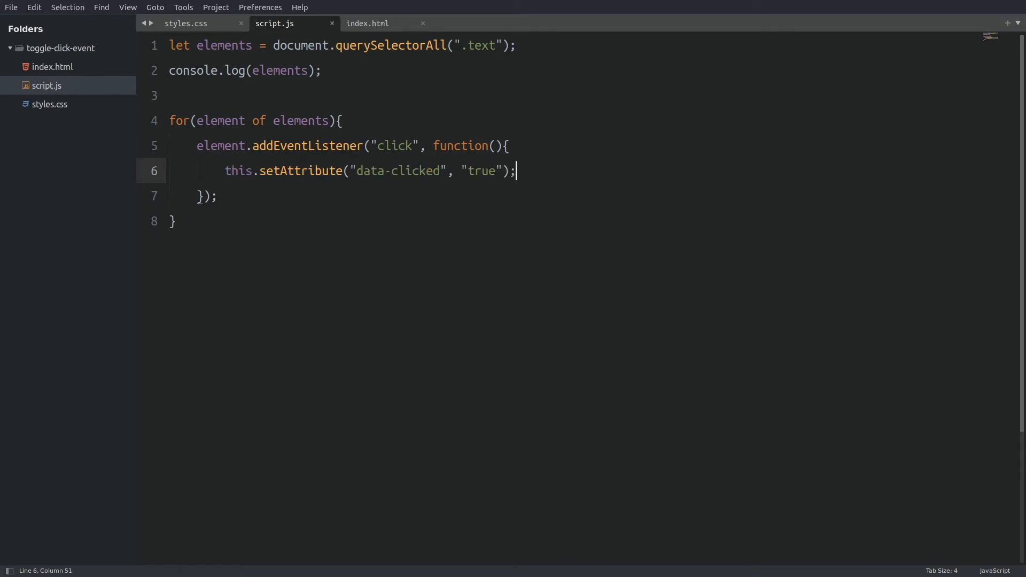
pyautogui.doubleClick(371, 171)
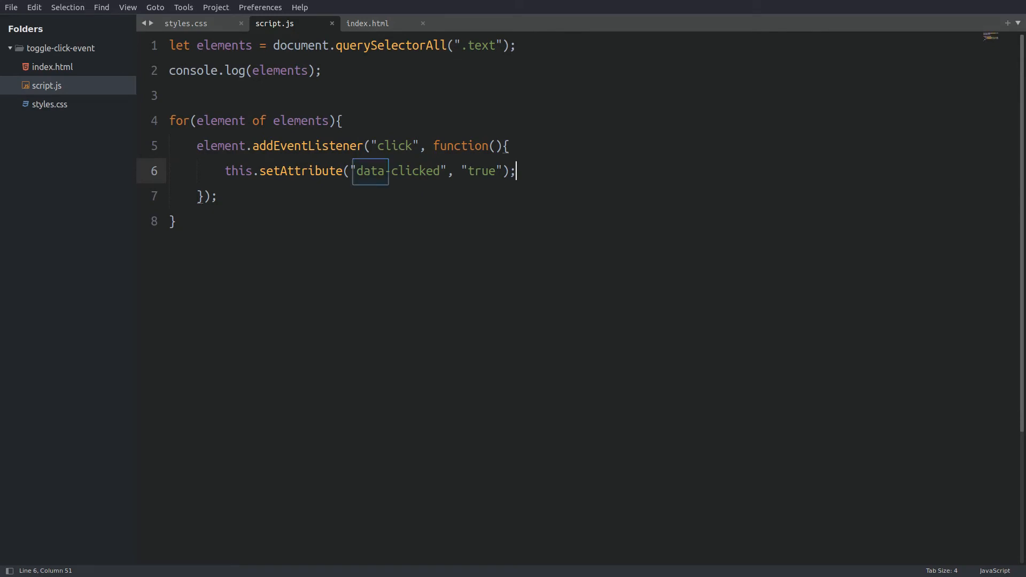
pyautogui.doubleClick(416, 171)
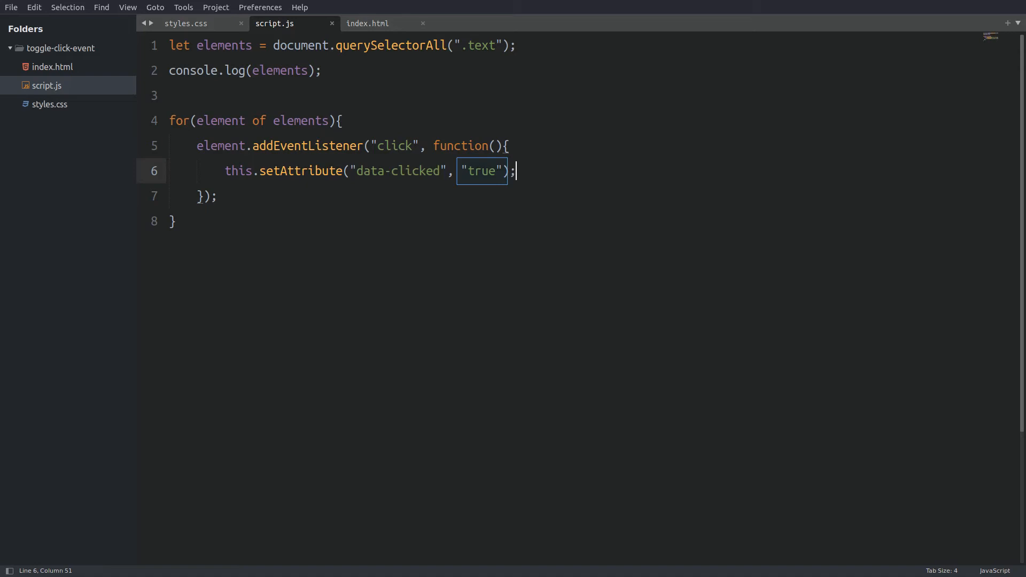
pyautogui.doubleClick(237, 171)
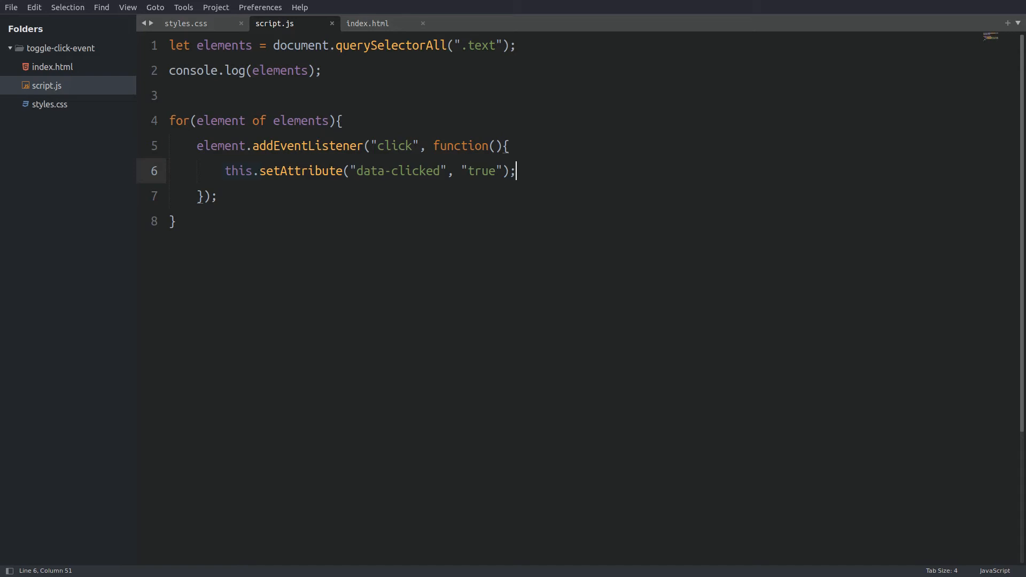
pyautogui.rightClick(363, 327)
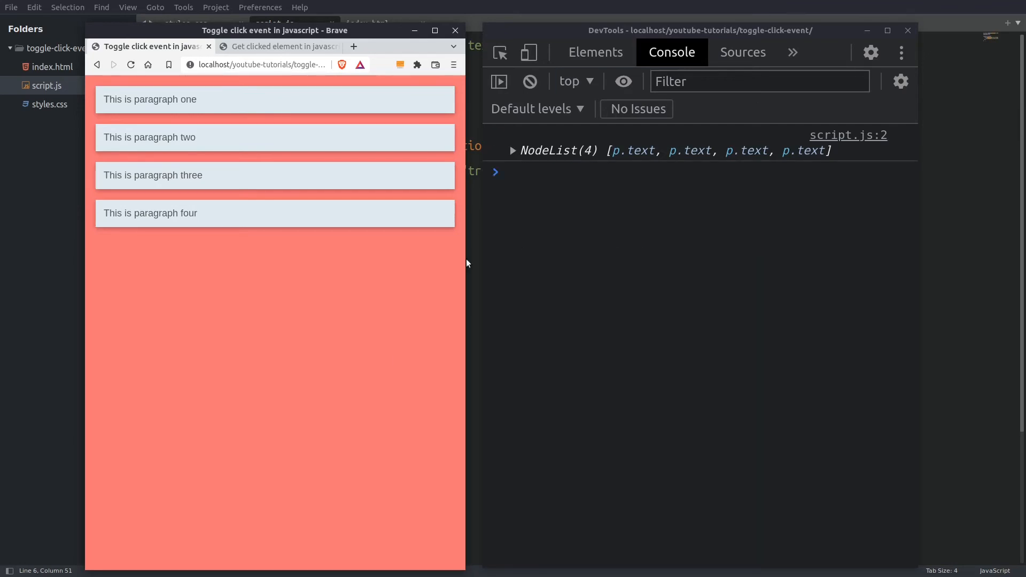
# In the Elements panel, click each paragraph and watch data-clicked="true" appear on all four.
pyautogui.click(593, 52)
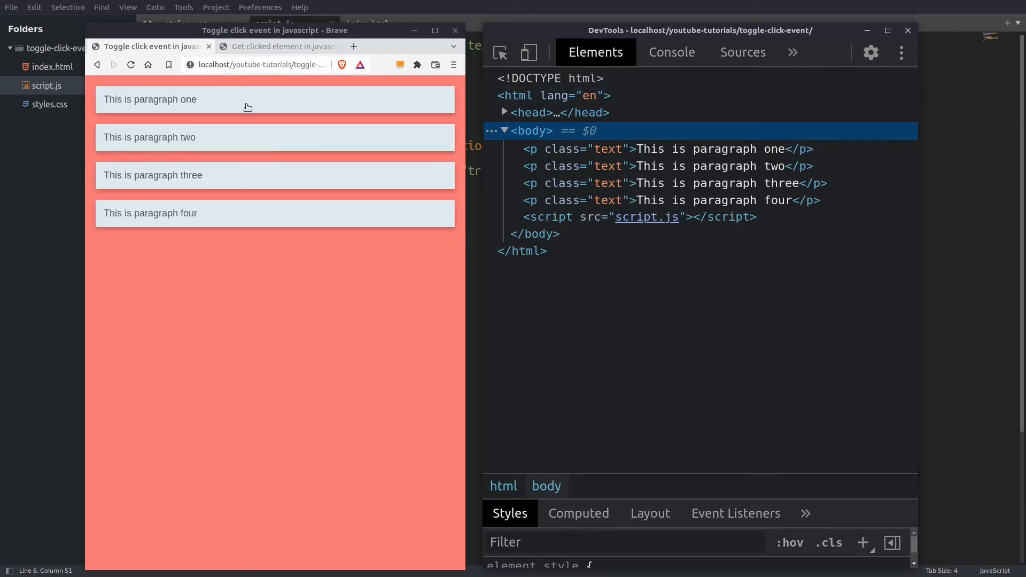
pyautogui.click(248, 100)
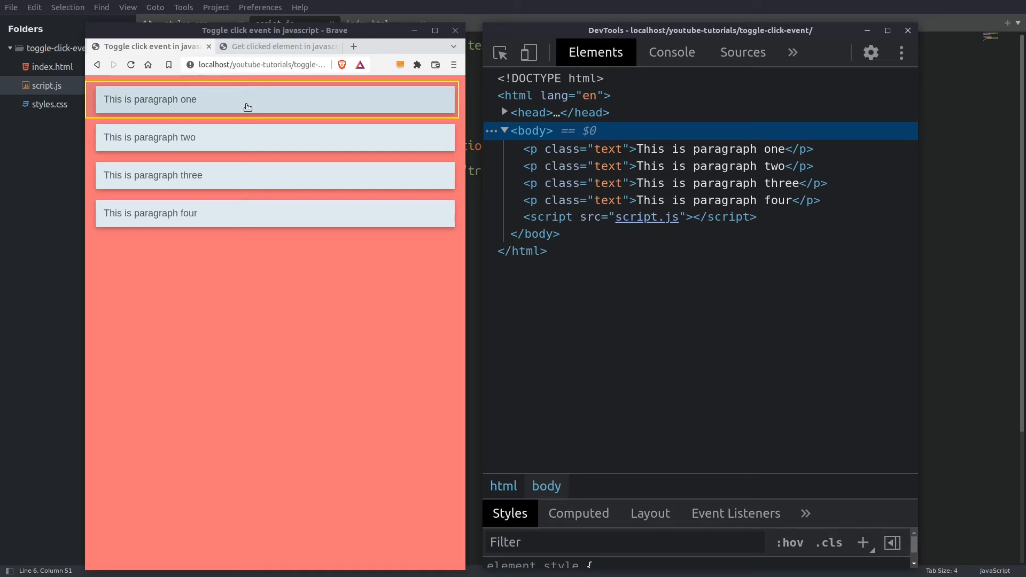
pyautogui.click(149, 99)
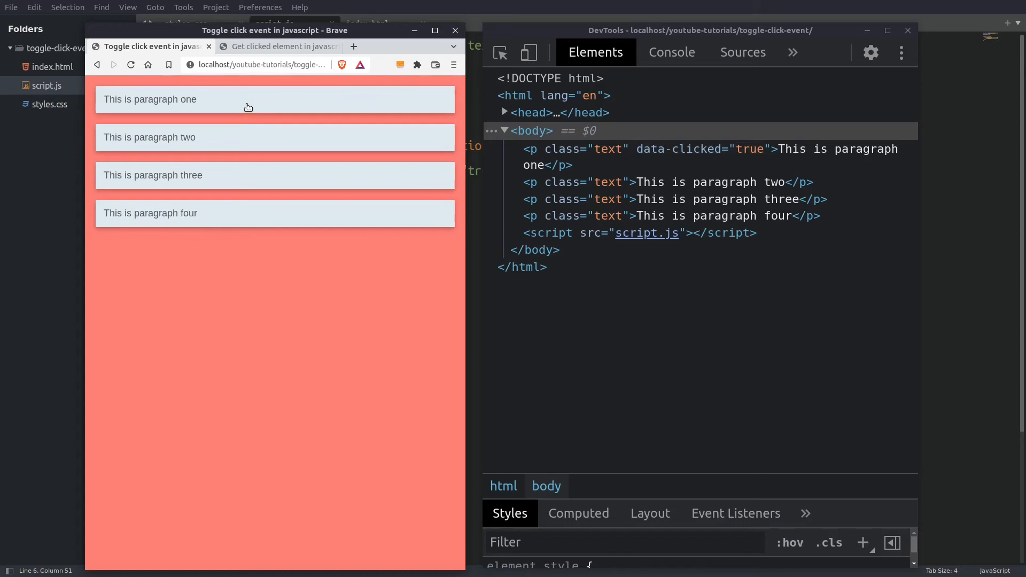
pyautogui.click(152, 174)
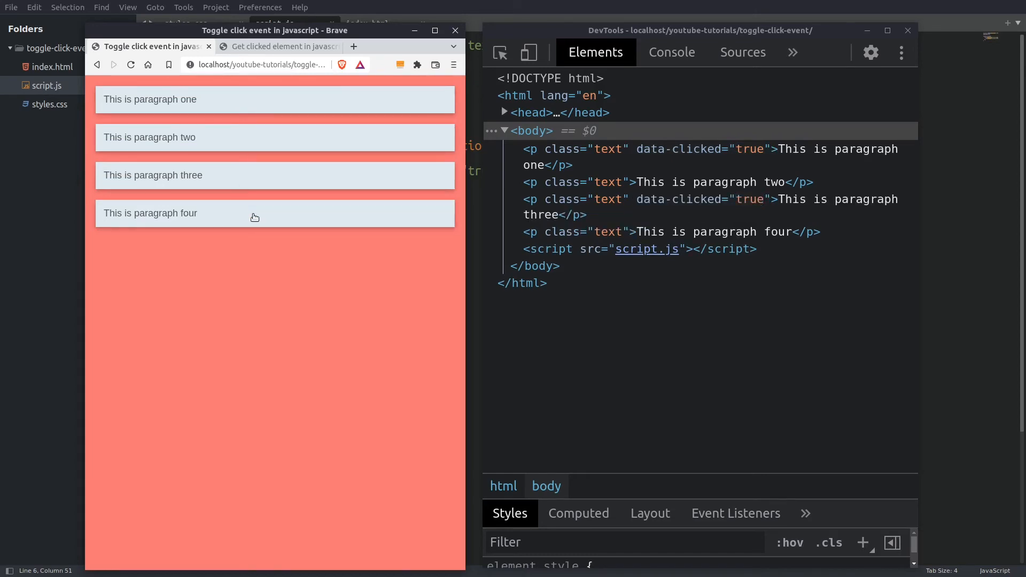
pyautogui.click(148, 138)
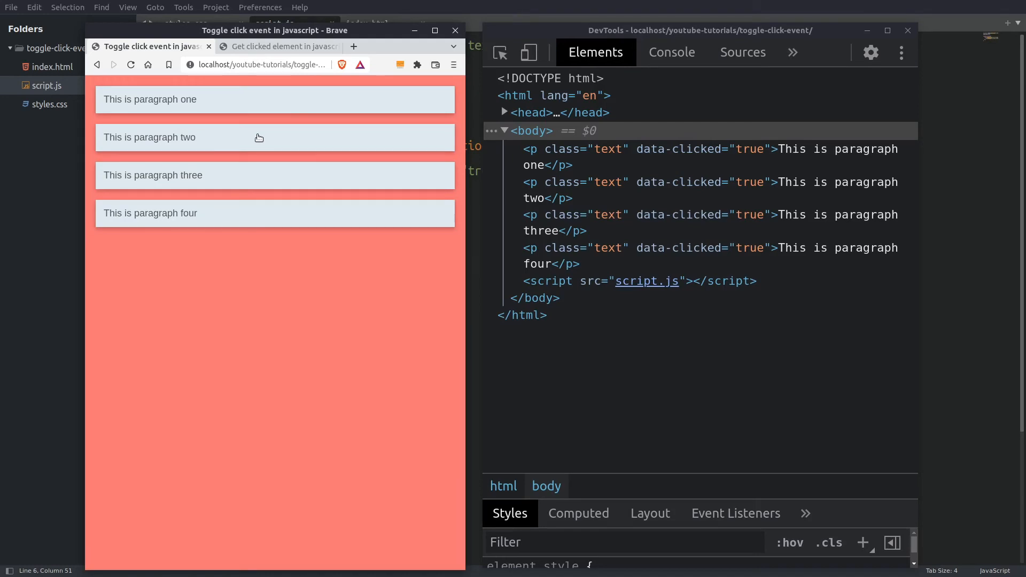
pyautogui.moveTo(377, 64)
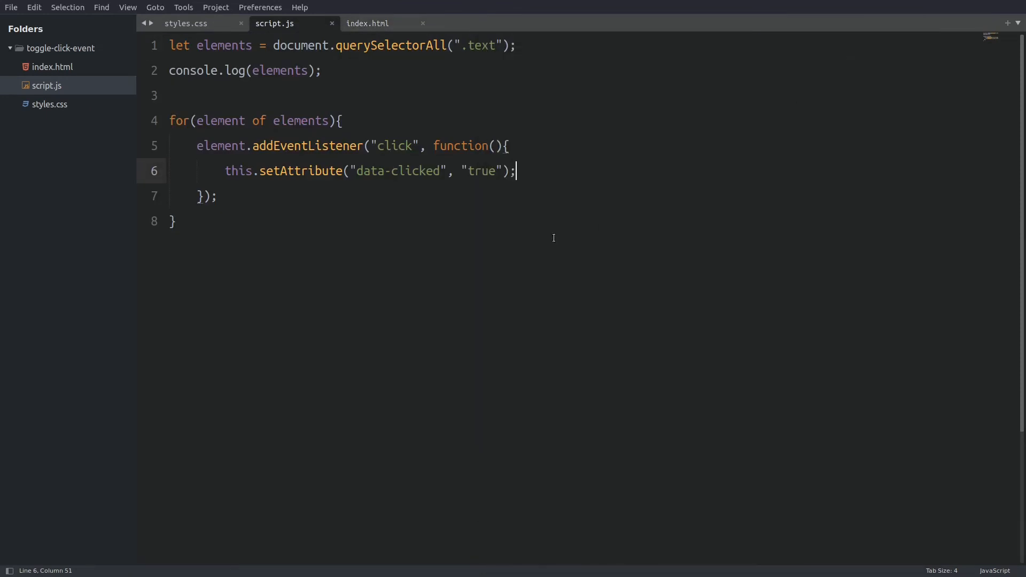
# Inside the if(!this.dataset.clicked) branch, set backgroundColor #555 and color #fff alongside the attribute.
pyautogui.press('enter')
pyautogui.write('if(!this.dataset.clicked){')
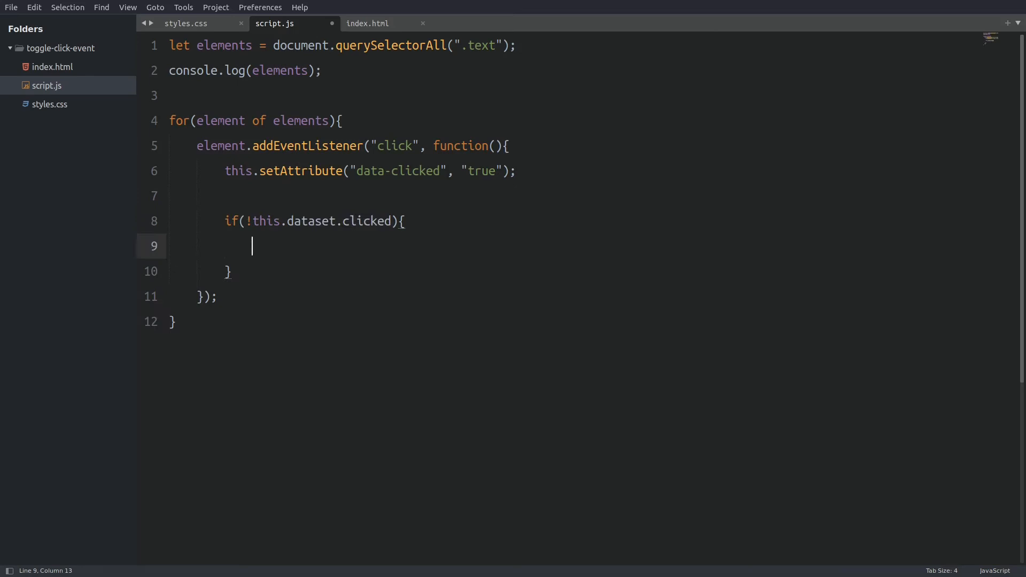
pyautogui.press('ctrl+s')
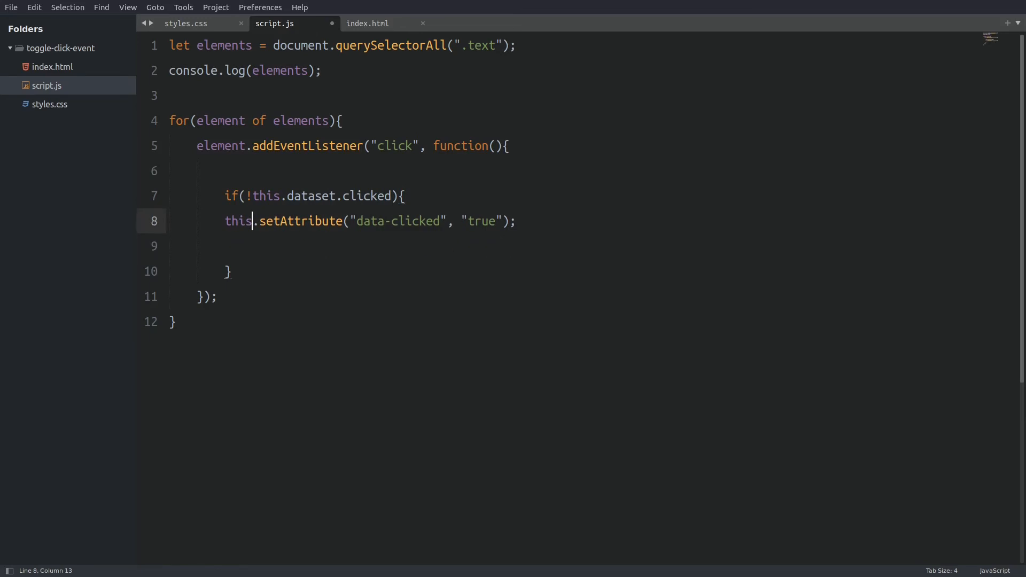
pyautogui.write('this.style.backgroundColor = "#555";')
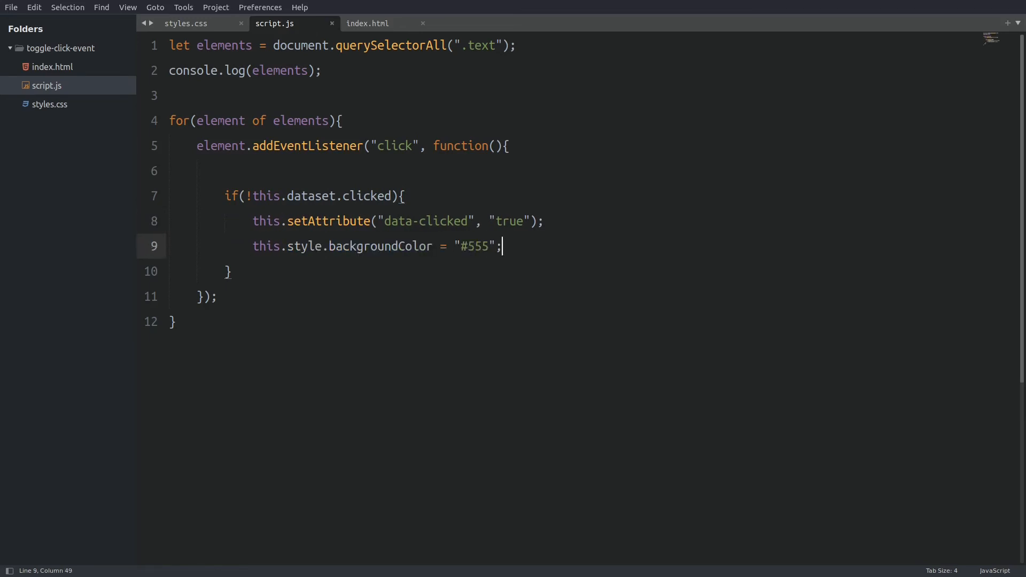
pyautogui.write('this.style.color = "#fff";')
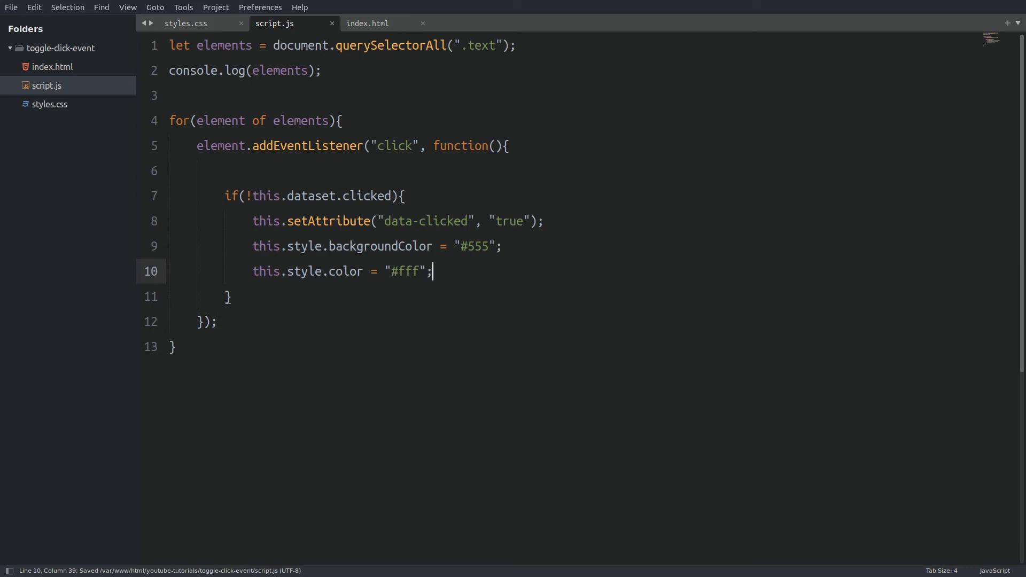
# Add an else branch that removes the data-clicked and style attributes.
pyautogui.write('else{')
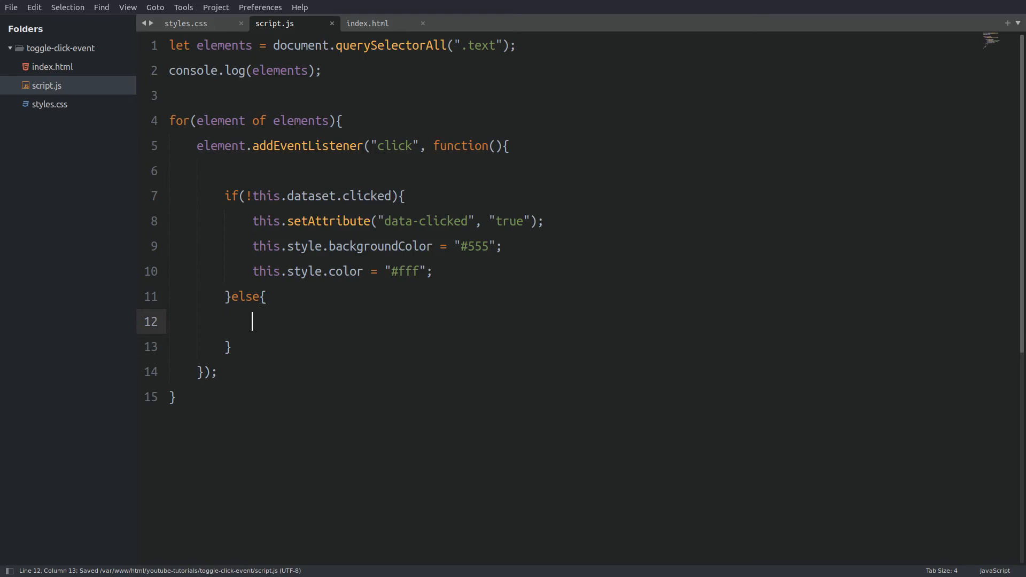
pyautogui.write('this.removeAttribute("data-clicked");')
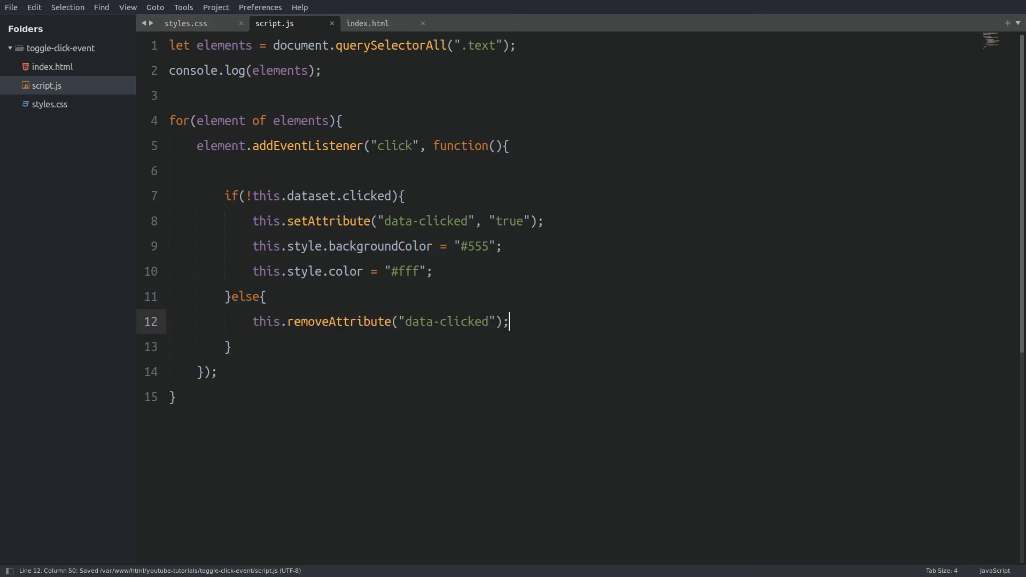
pyautogui.write('this.removeAttribute("style");')
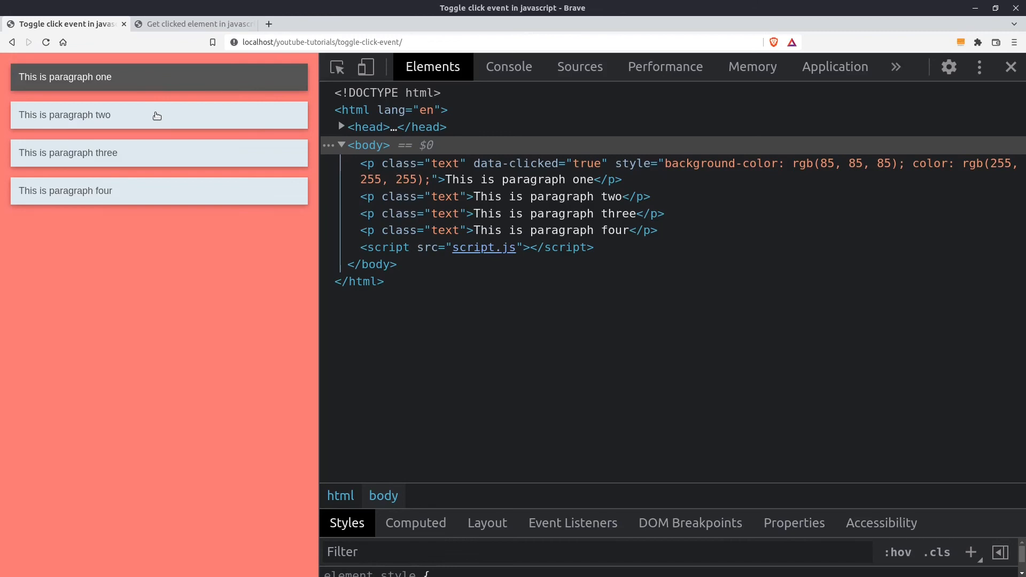
# Darken paragraph two, then click paragraphs two and three again to restore their light look.
pyautogui.click(159, 190)
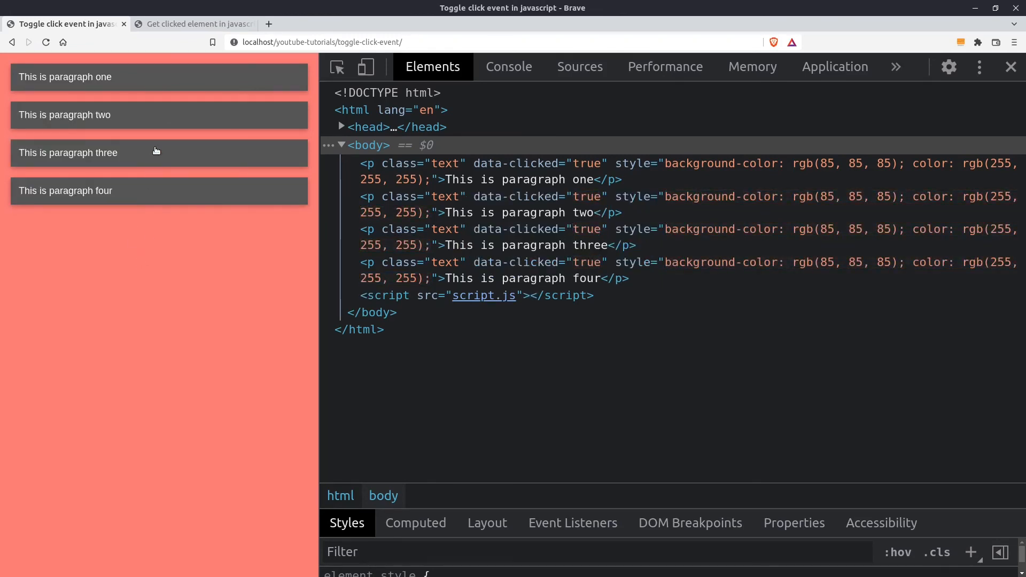
pyautogui.click(158, 115)
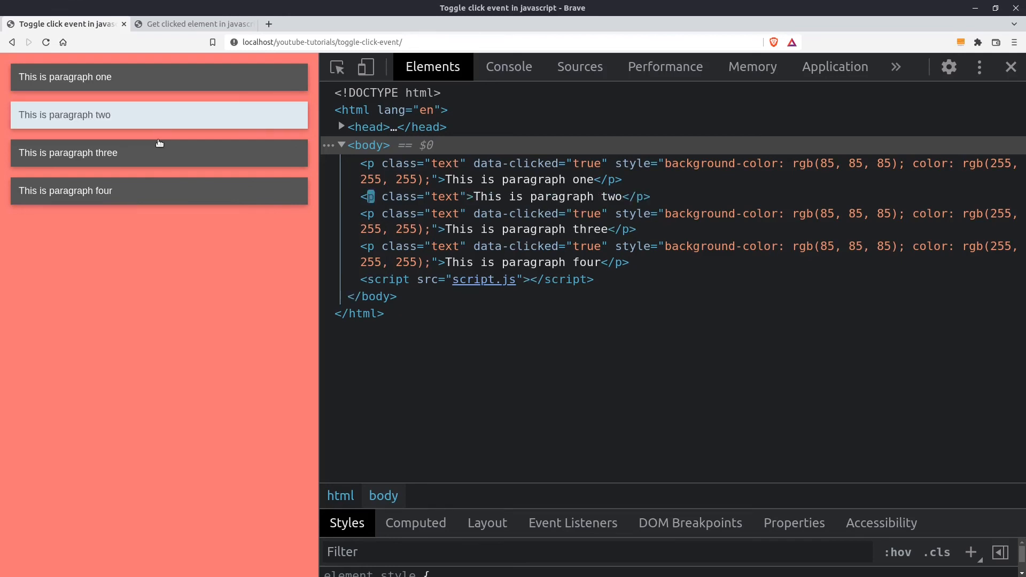
pyautogui.click(66, 152)
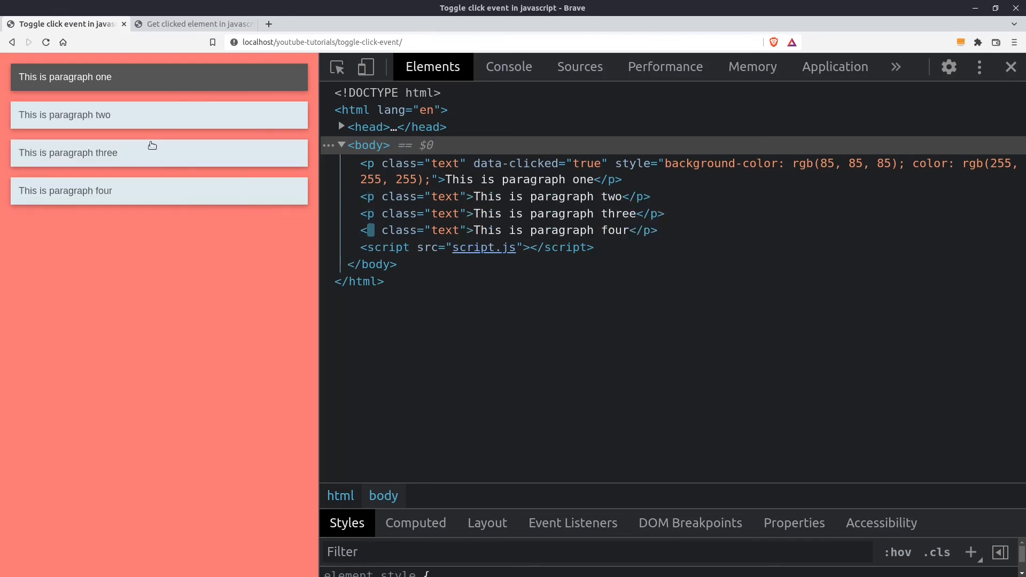